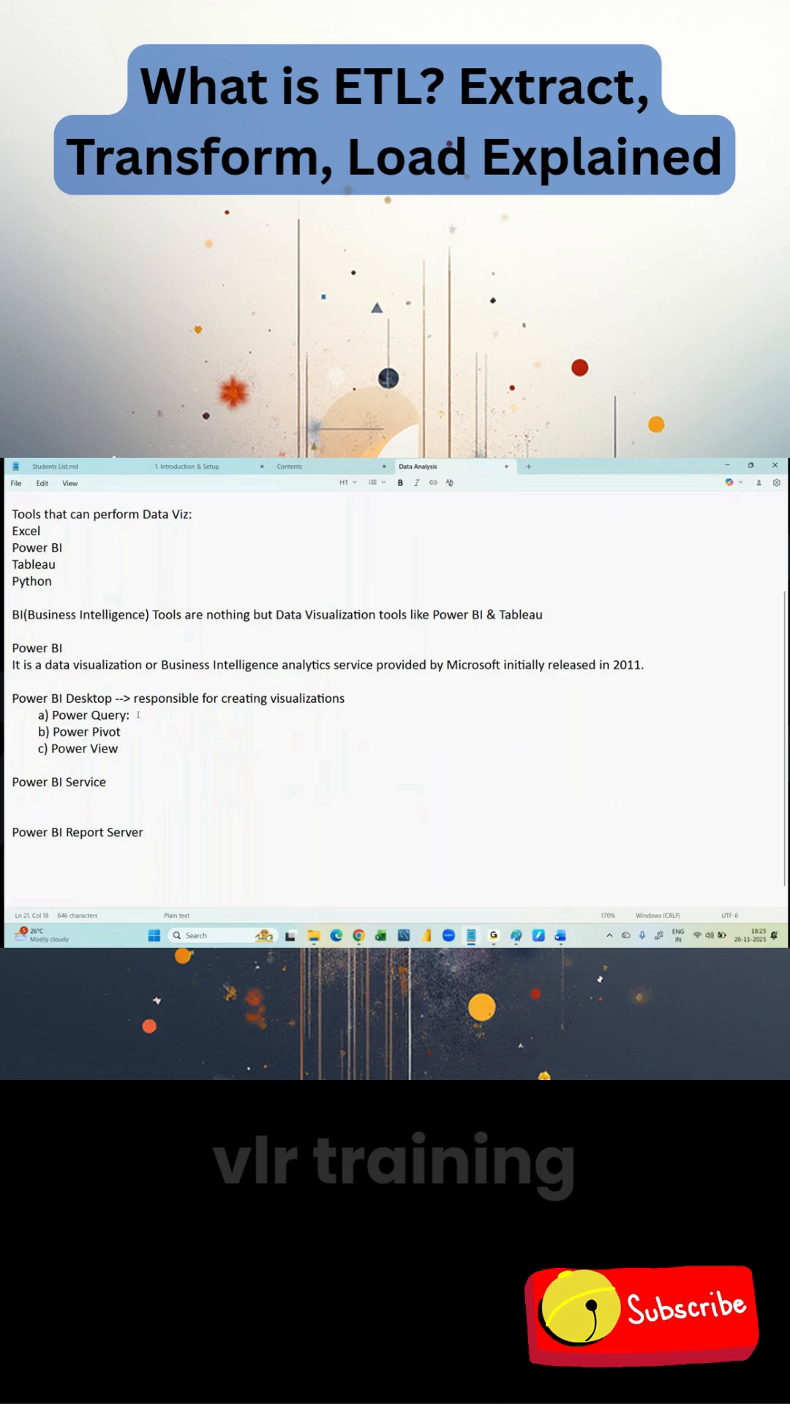
Add 'used for ETL activities' after 'Power Query:' and start the line 'ETL: Extract, Transform'.
type("used for ETL a")
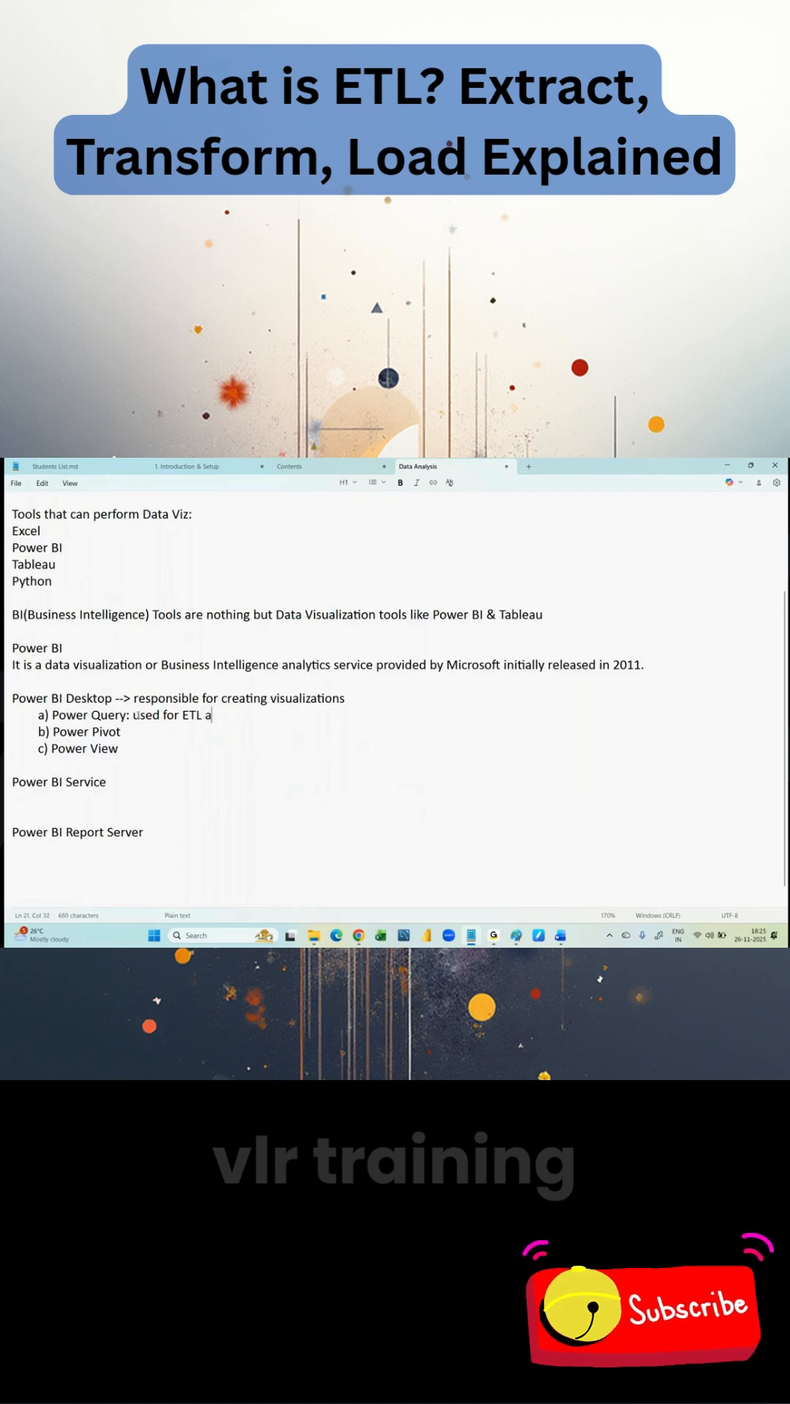
type("ctivities")
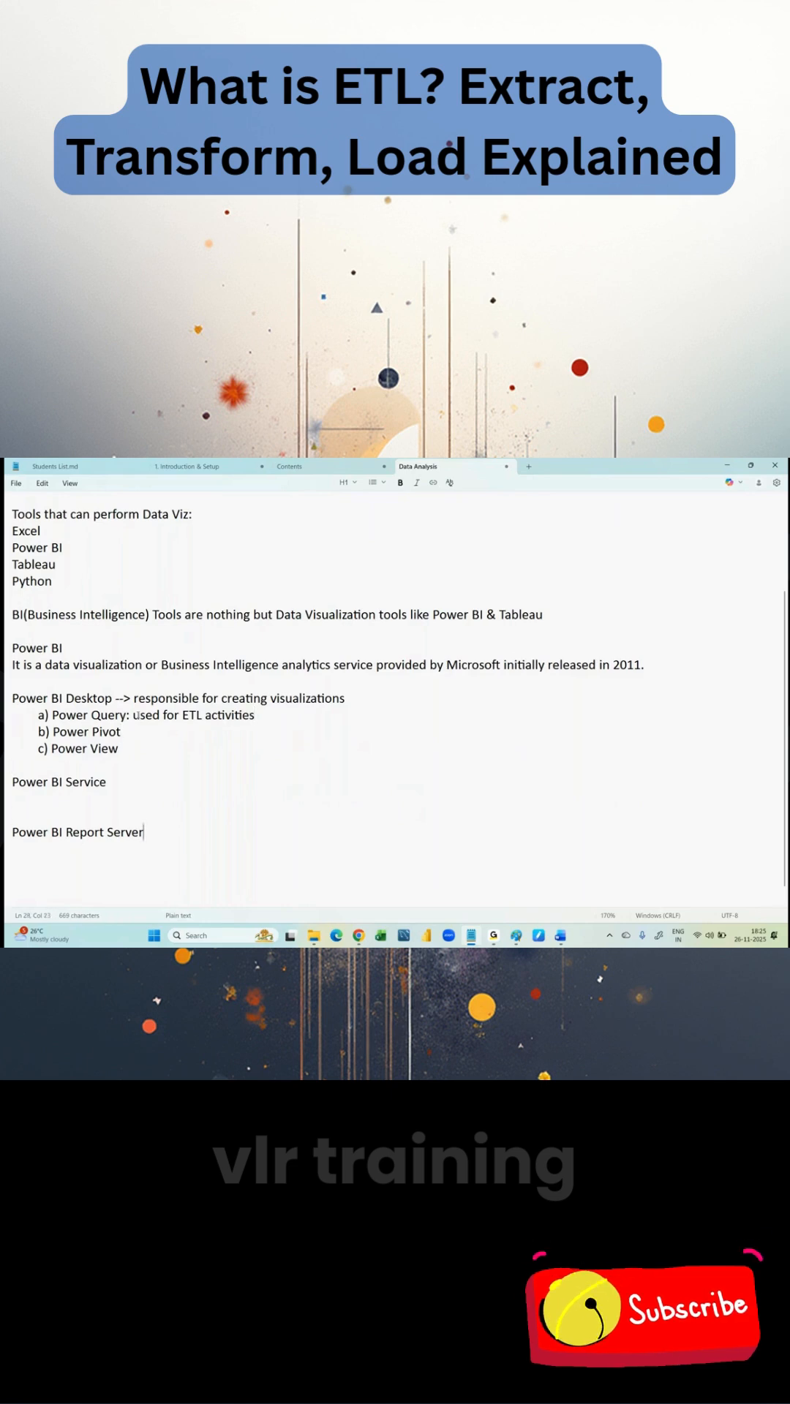
type("ETL:")
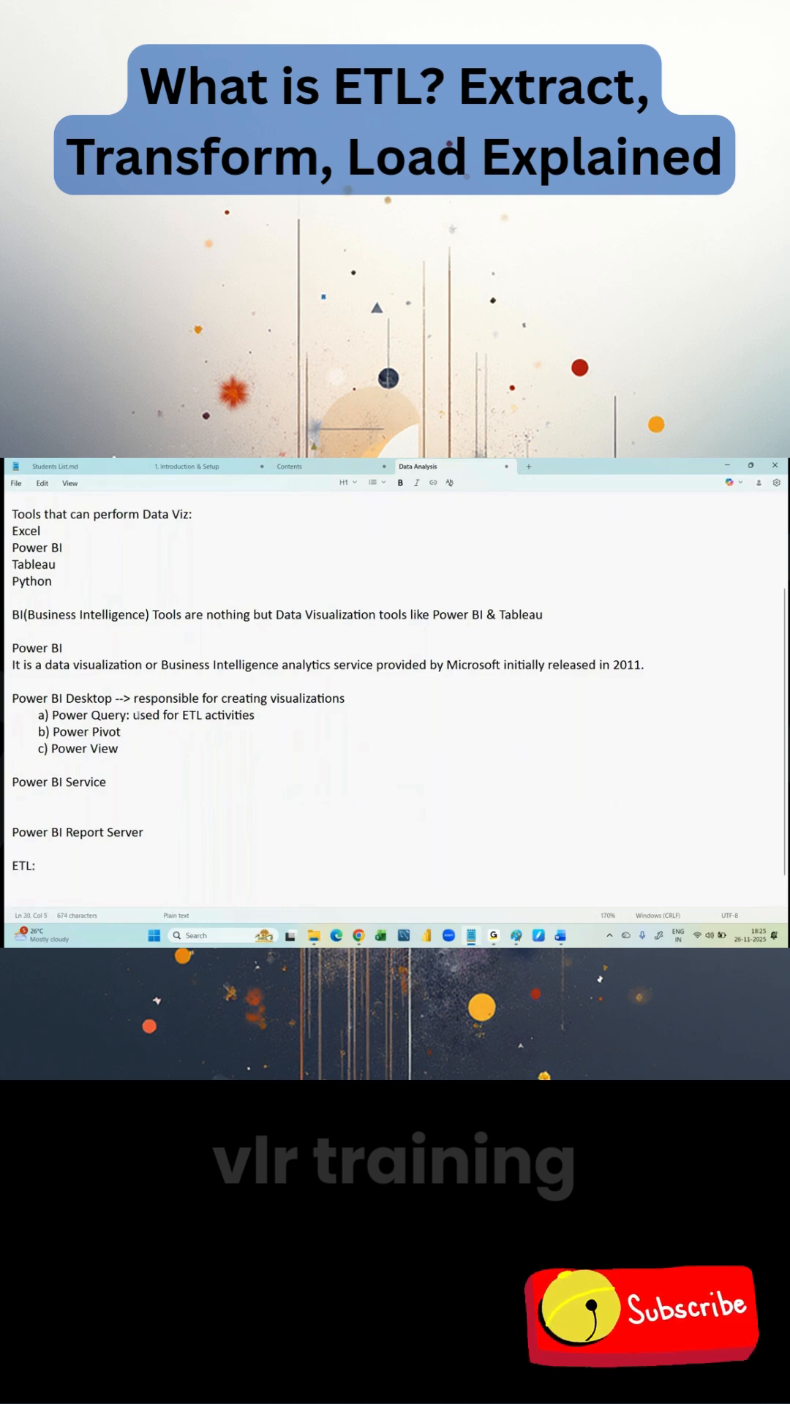
type("Extract")
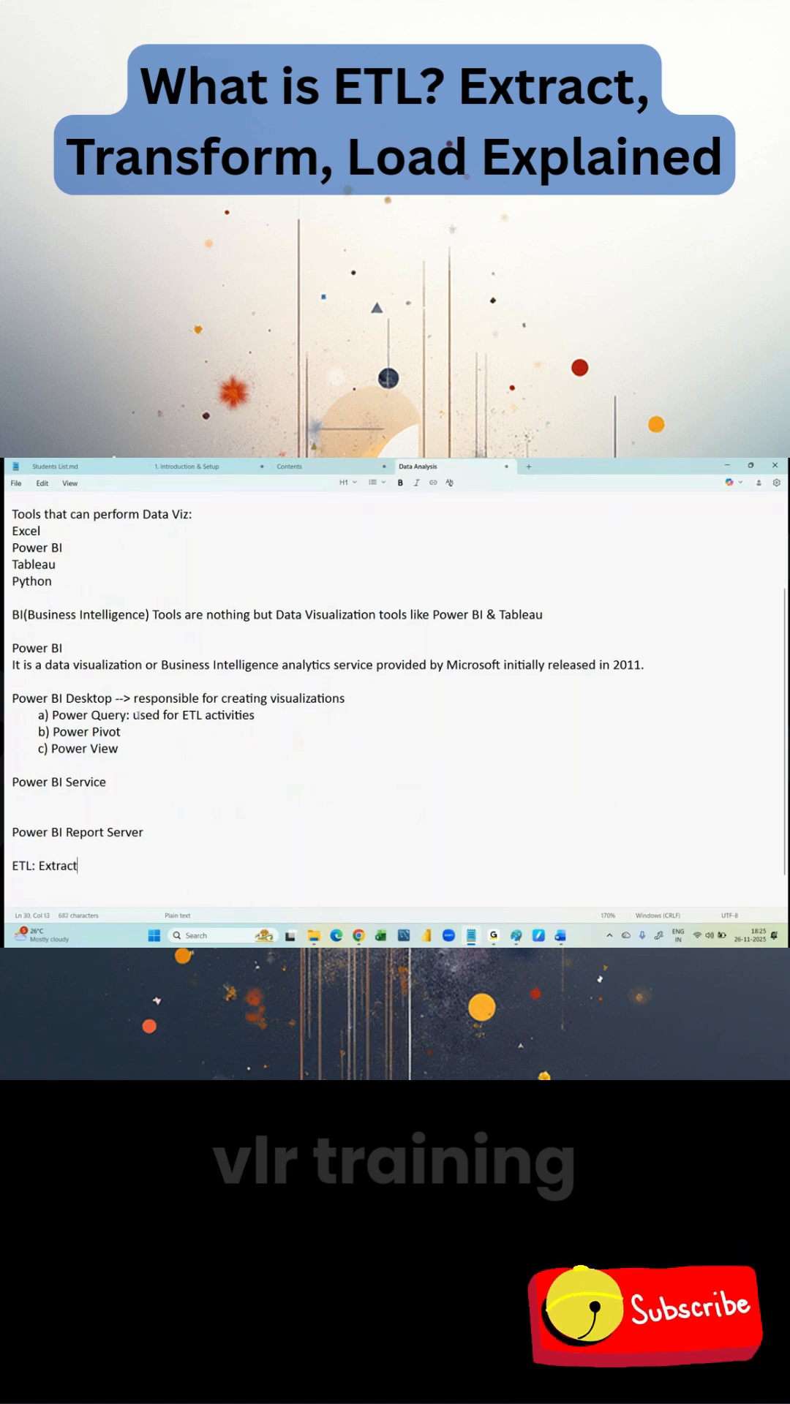
type(", Trandfo")
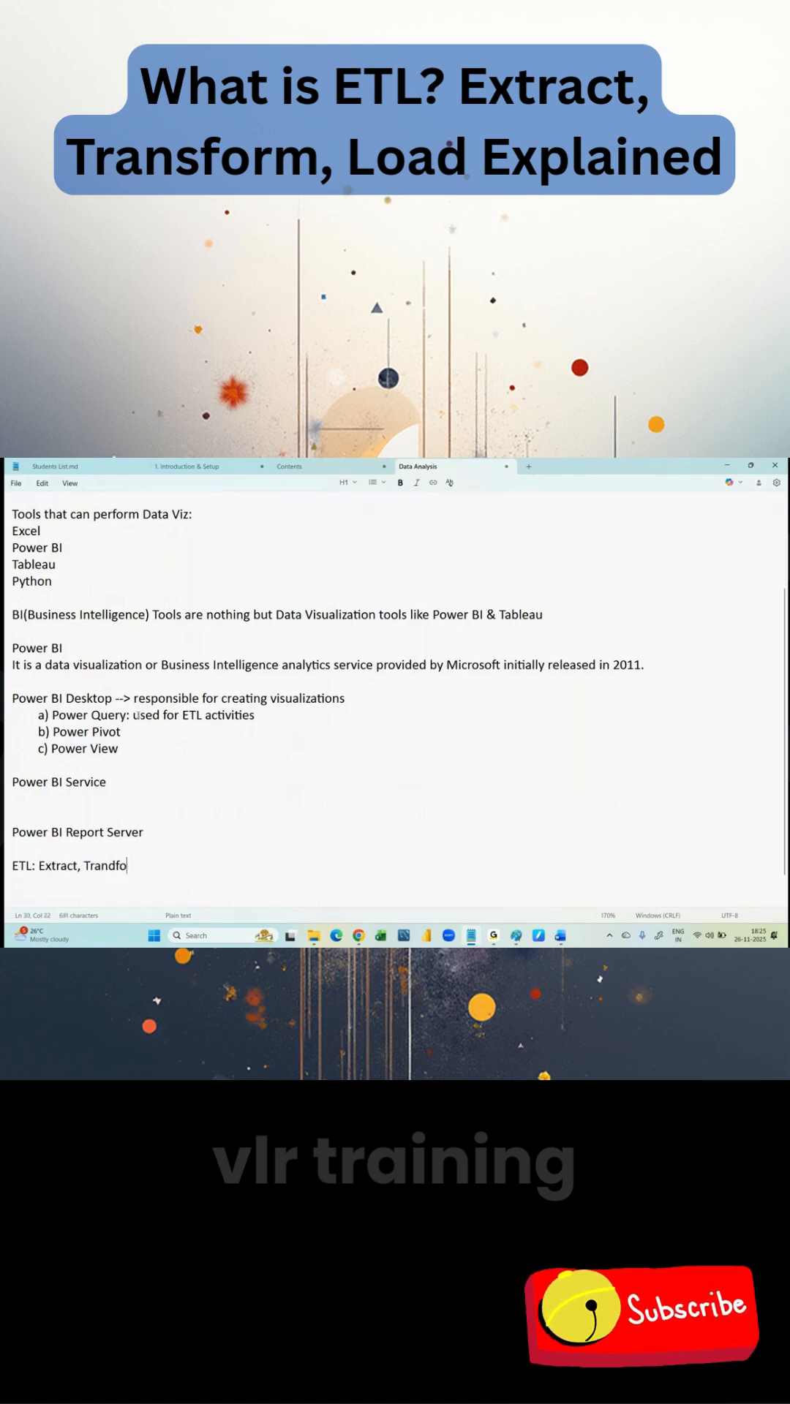
type("Transform, Load")
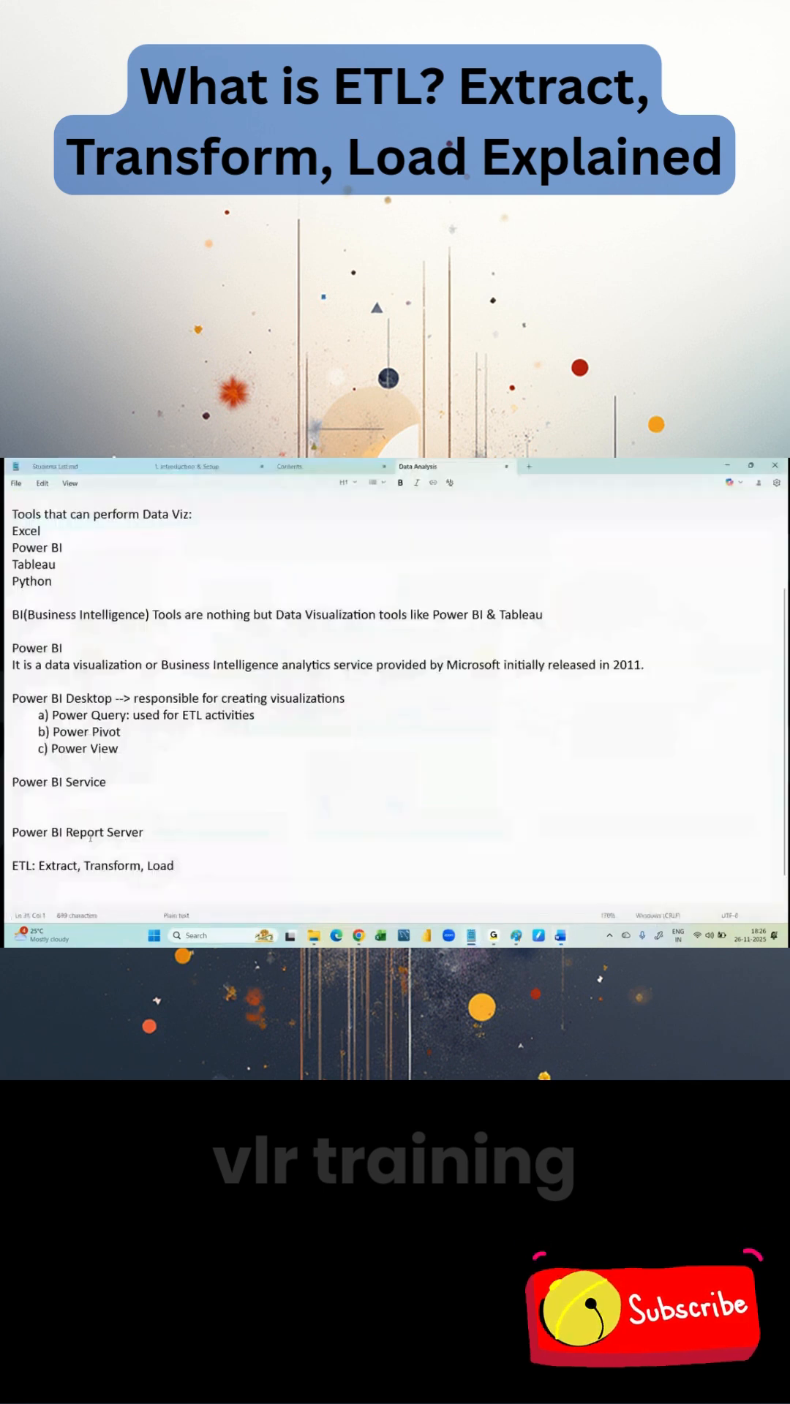
double_click(56, 866)
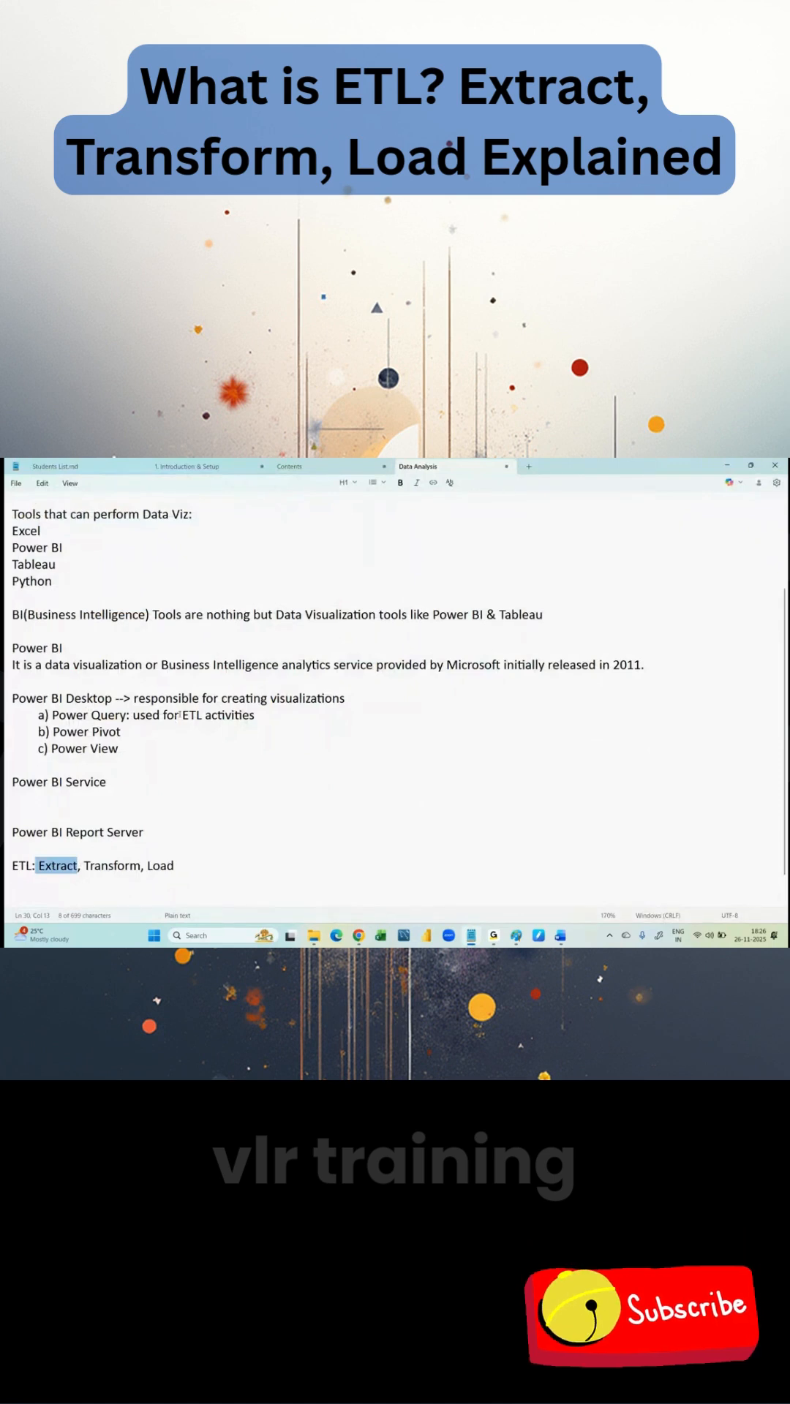
left_click(185, 714)
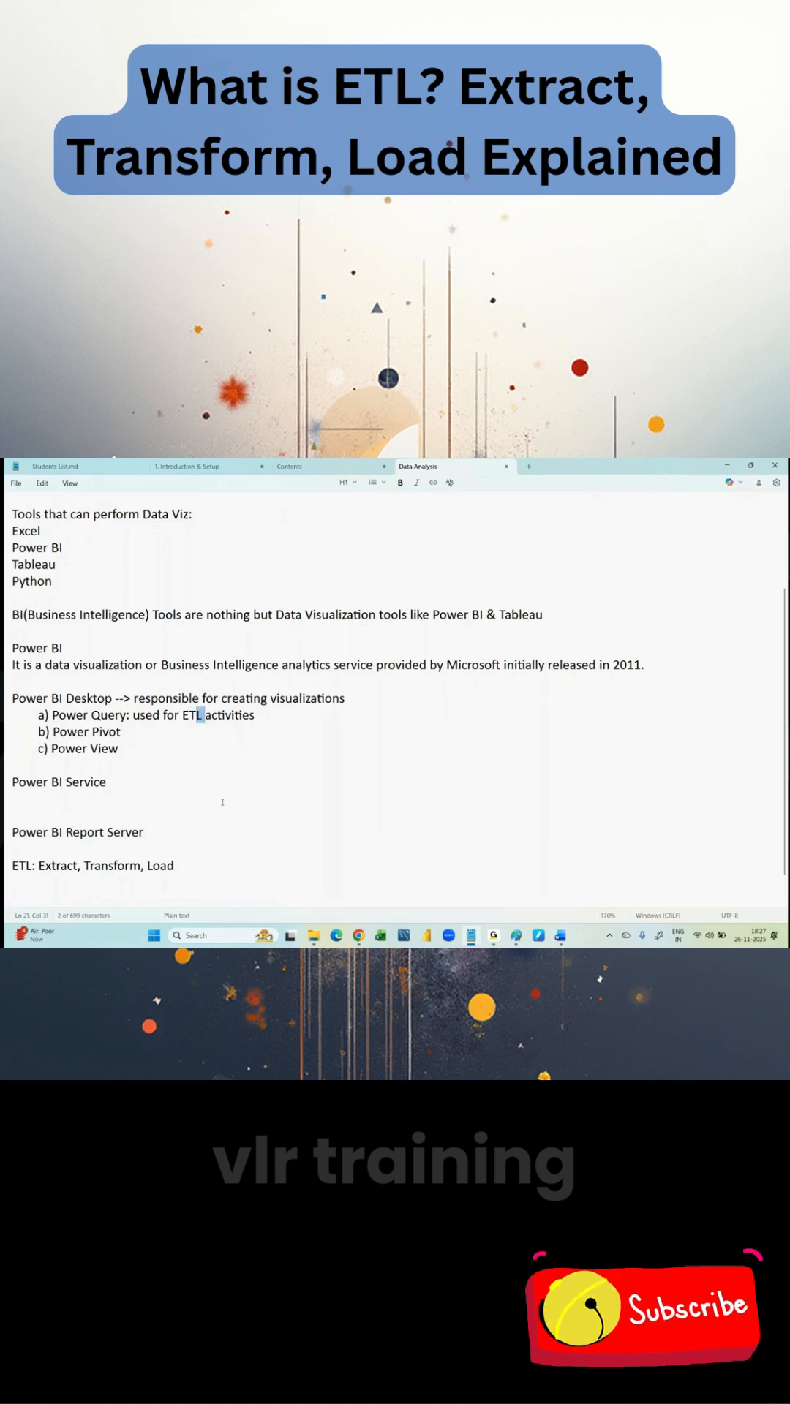
double_click(161, 865)
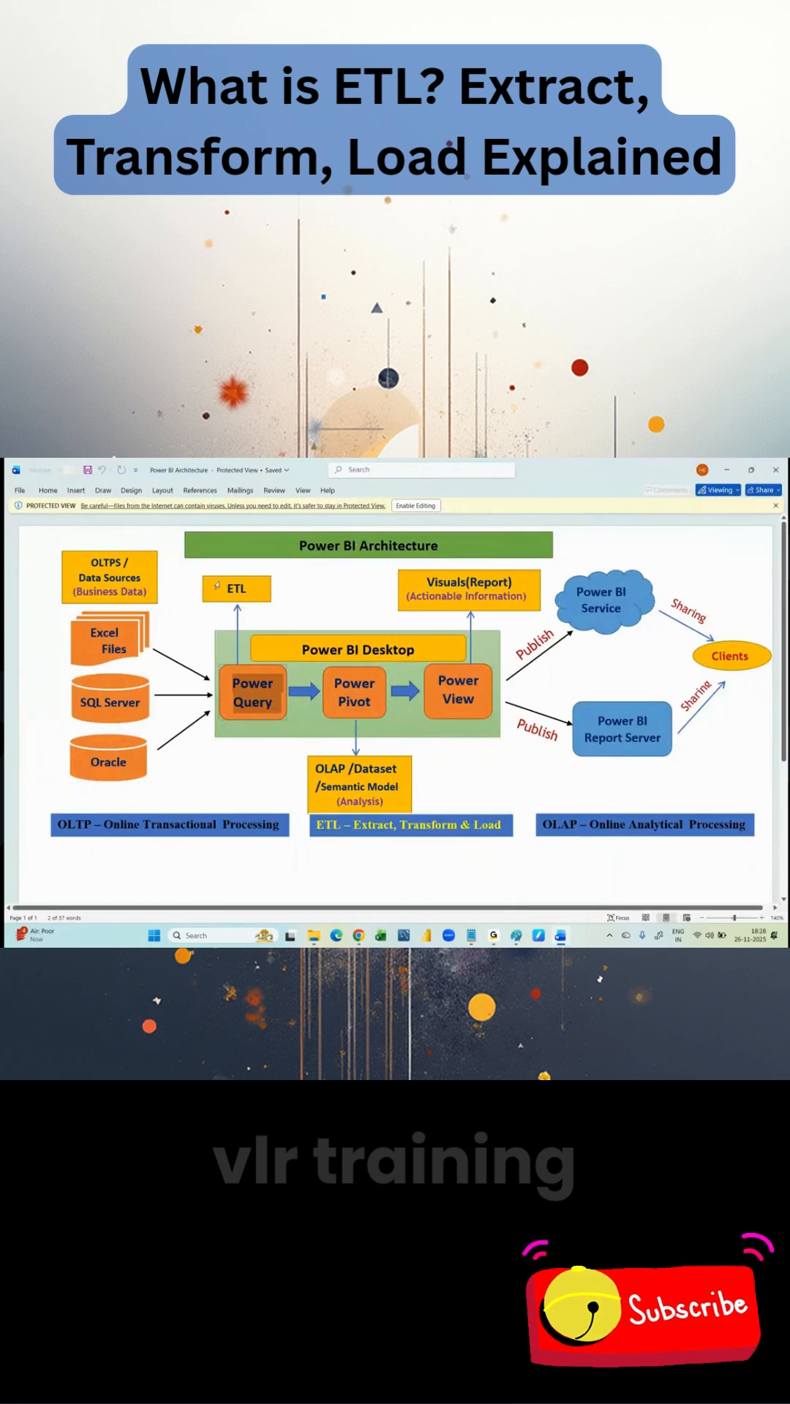
Select the ETL text box above Power Query in the Power BI Architecture diagram.
left_click(236, 589)
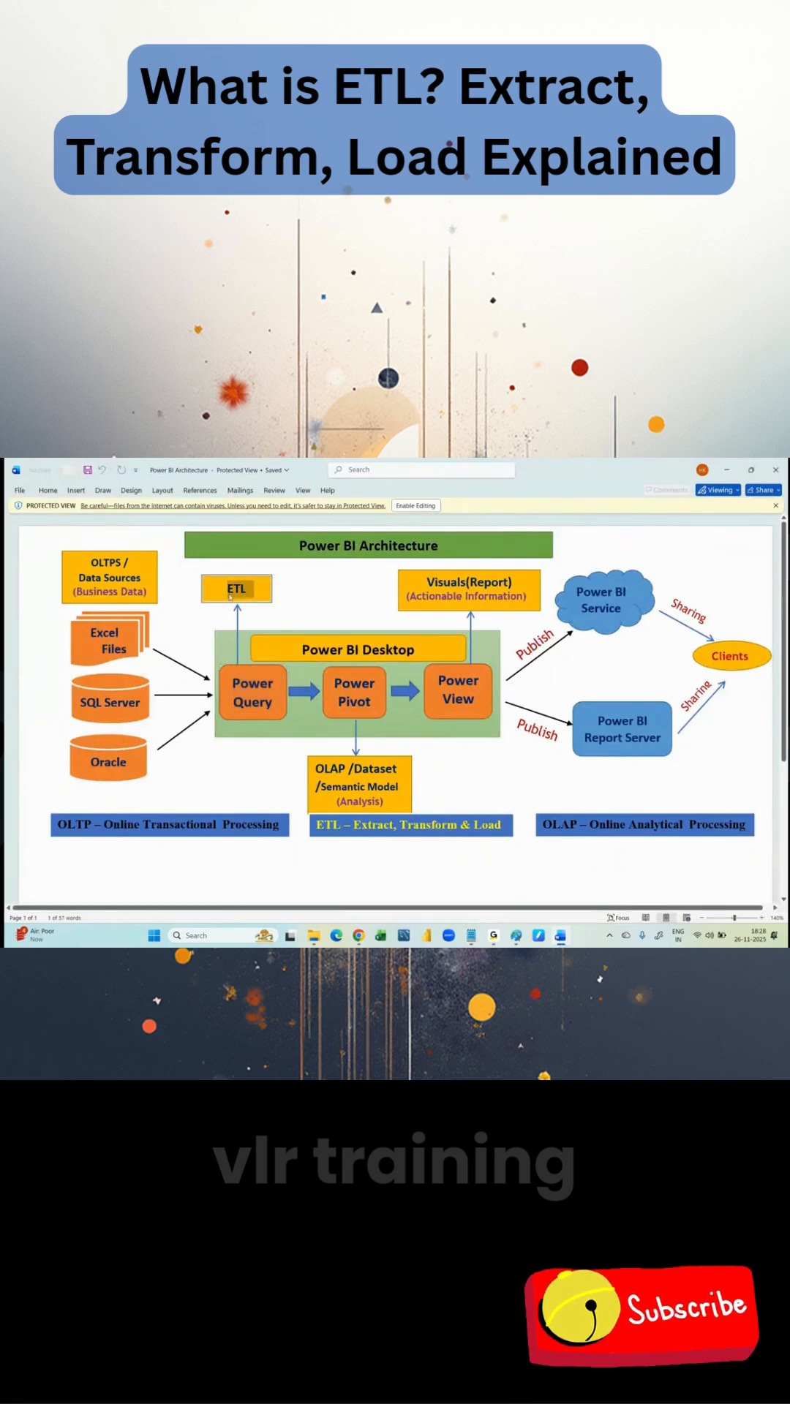